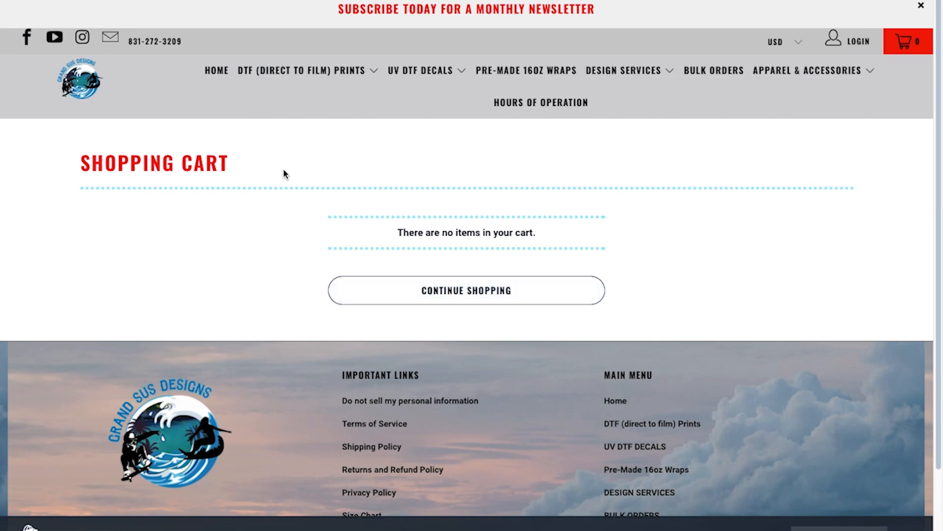
{"action": "mouse_move", "coordinate": [216, 71]}
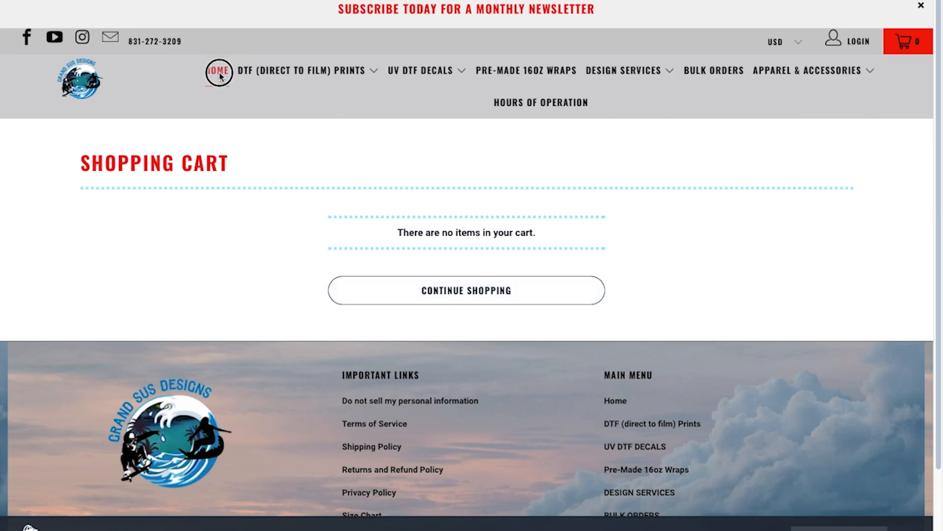
- From the home page, open the 22" DTF Gang Sheet Builder and choose size 22 in x 24 in
{"action": "left_click", "coordinate": [218, 72]}
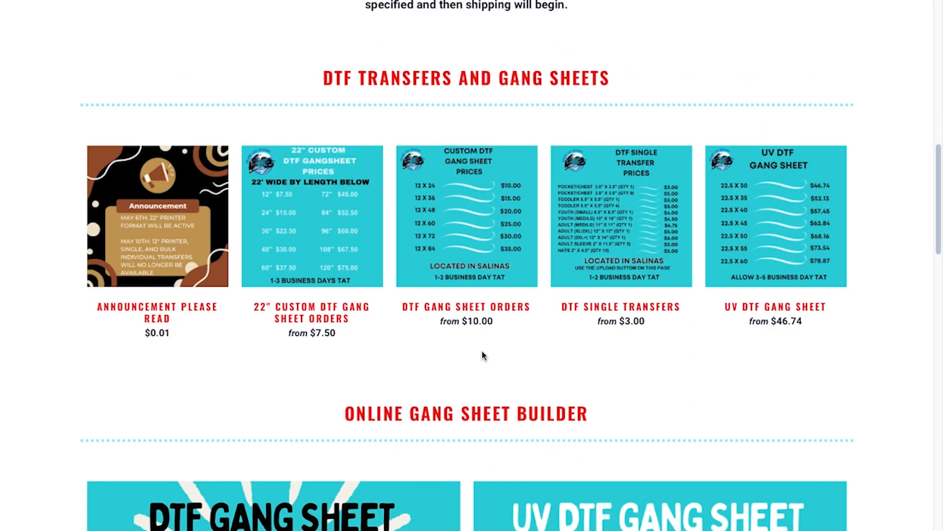
{"action": "scroll", "scroll_direction": "down", "scroll_amount": 3}
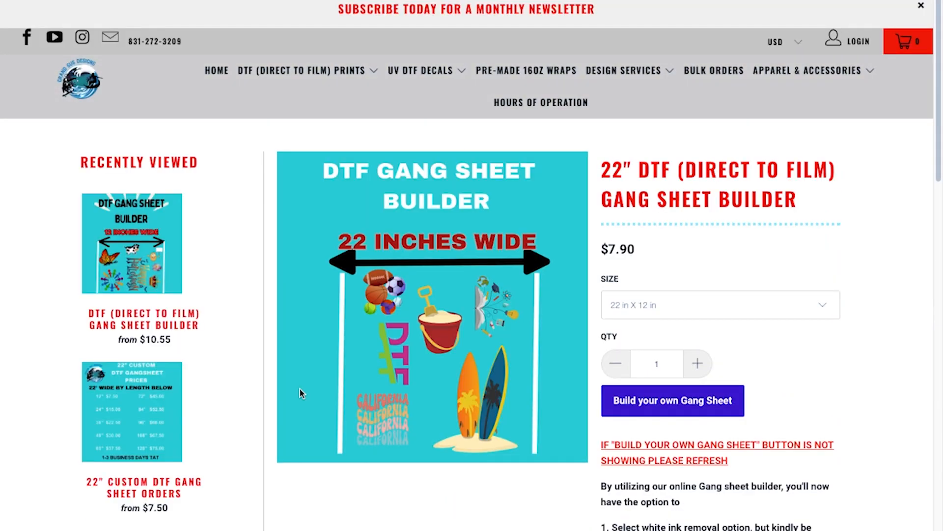
{"action": "mouse_move", "coordinate": [734, 322]}
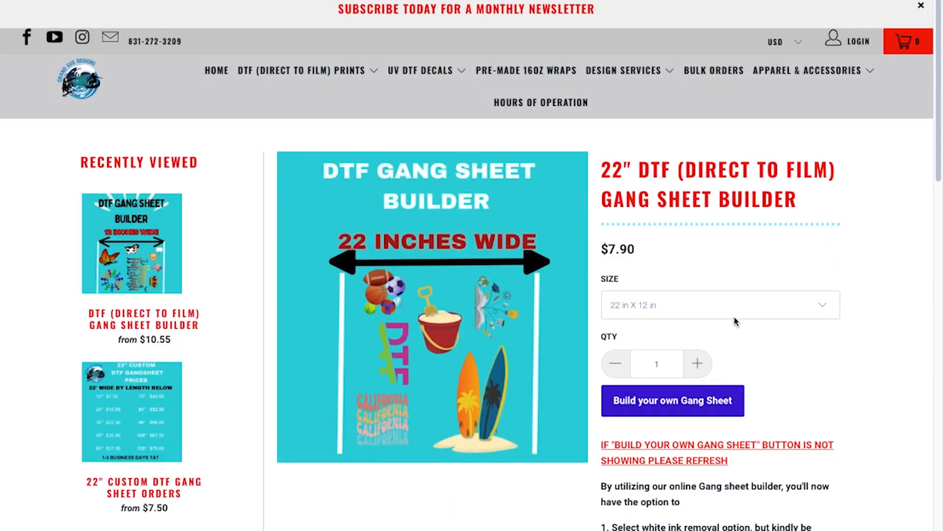
{"action": "left_click", "coordinate": [719, 305]}
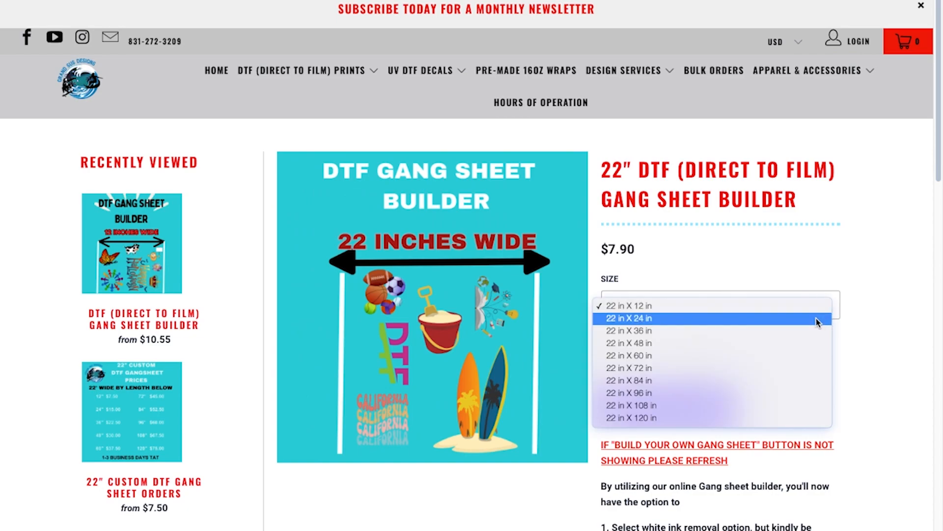
{"action": "left_click", "coordinate": [628, 318]}
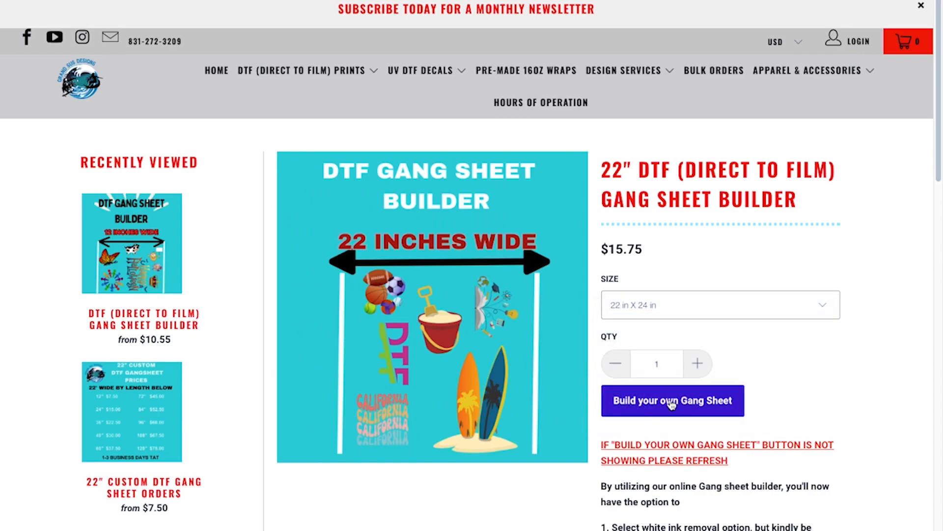
- Start a brand new gang sheet with Margin unchecked and grid lines turned on
{"action": "left_click", "coordinate": [672, 400]}
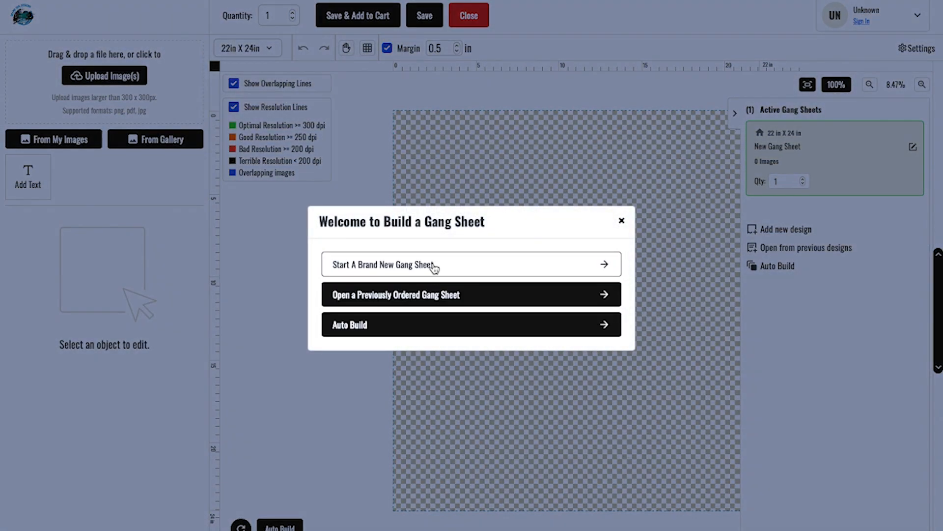
{"action": "left_click", "coordinate": [400, 264]}
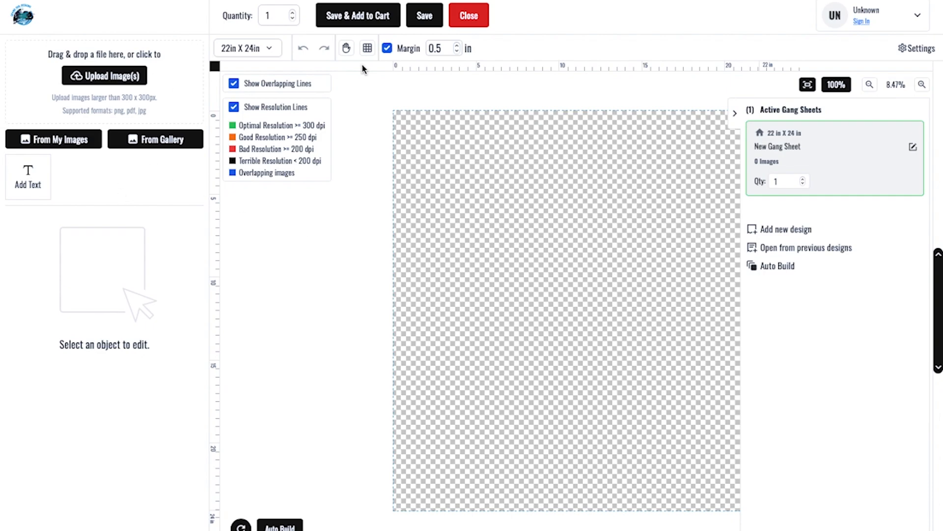
{"action": "left_click", "coordinate": [387, 48]}
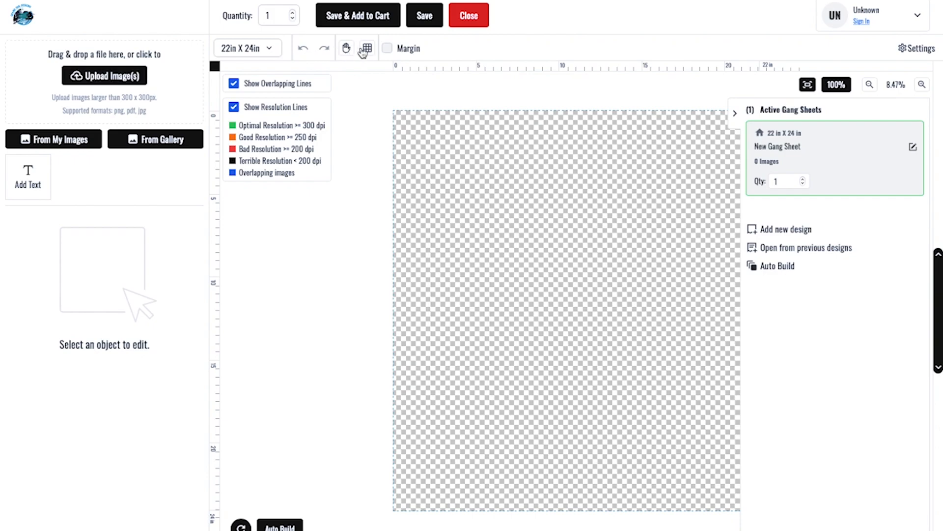
{"action": "left_click", "coordinate": [366, 48]}
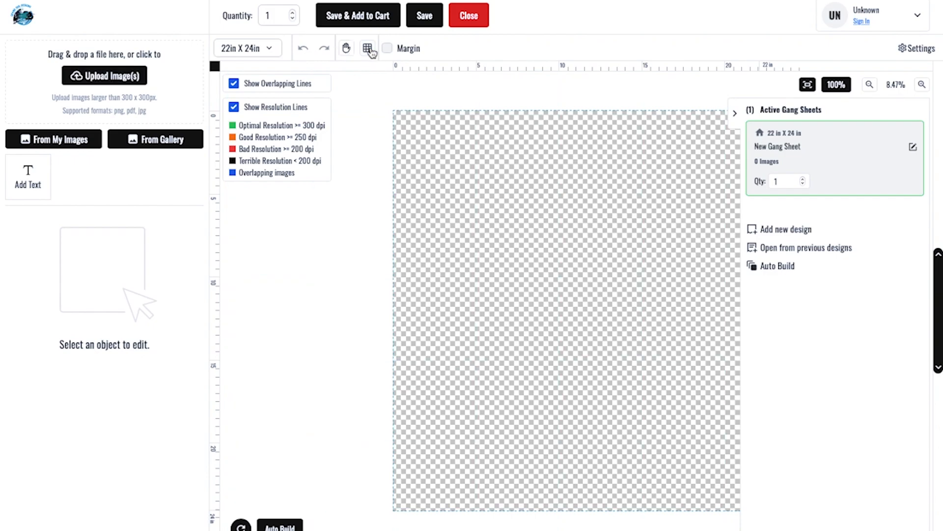
{"action": "left_click", "coordinate": [346, 48]}
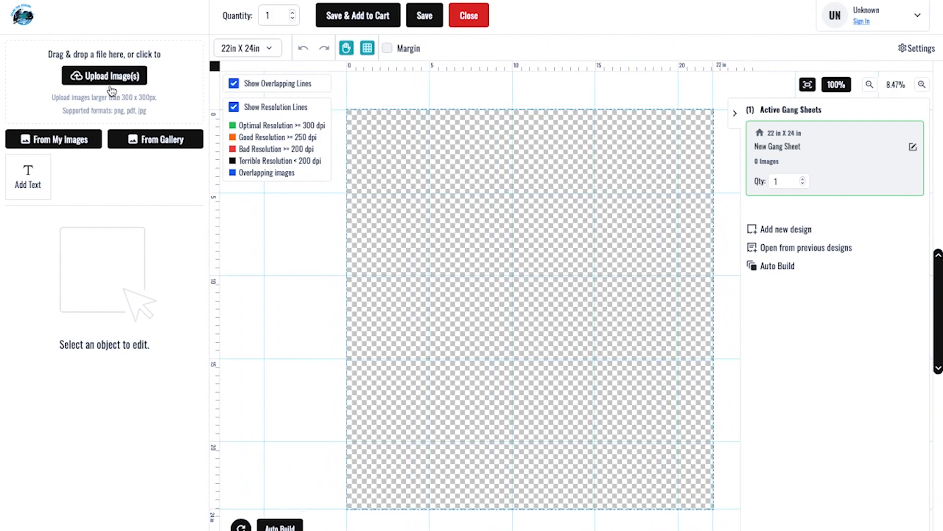
- Upload the image file '1 Mama.png' to the builder
{"action": "left_click", "coordinate": [104, 76]}
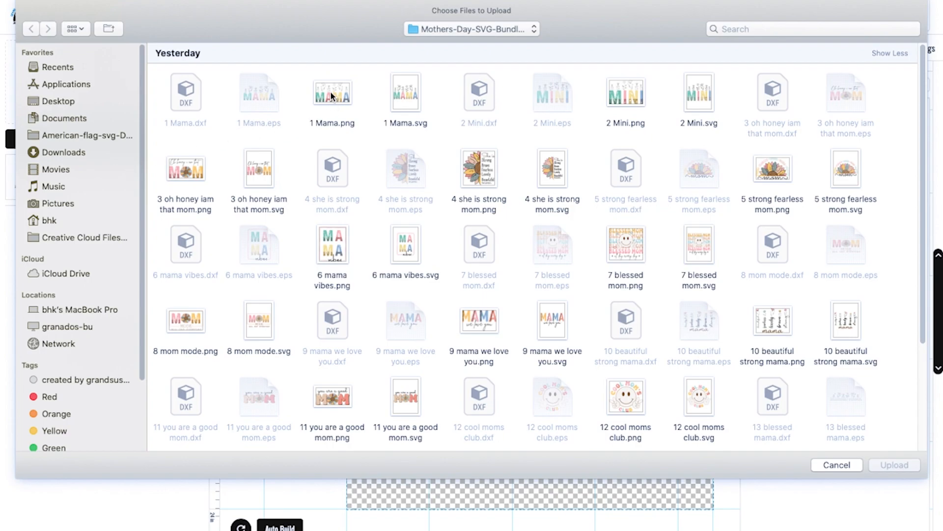
{"action": "left_click", "coordinate": [332, 93]}
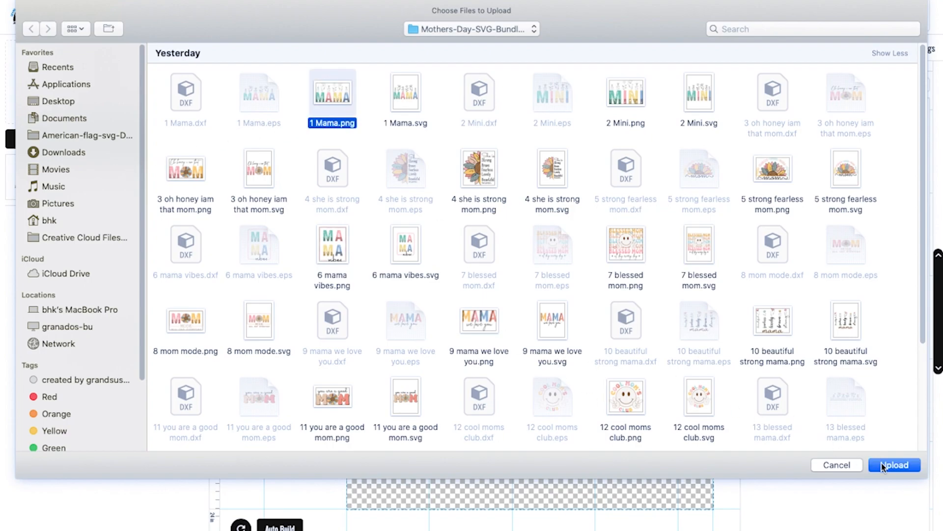
{"action": "left_click", "coordinate": [894, 465]}
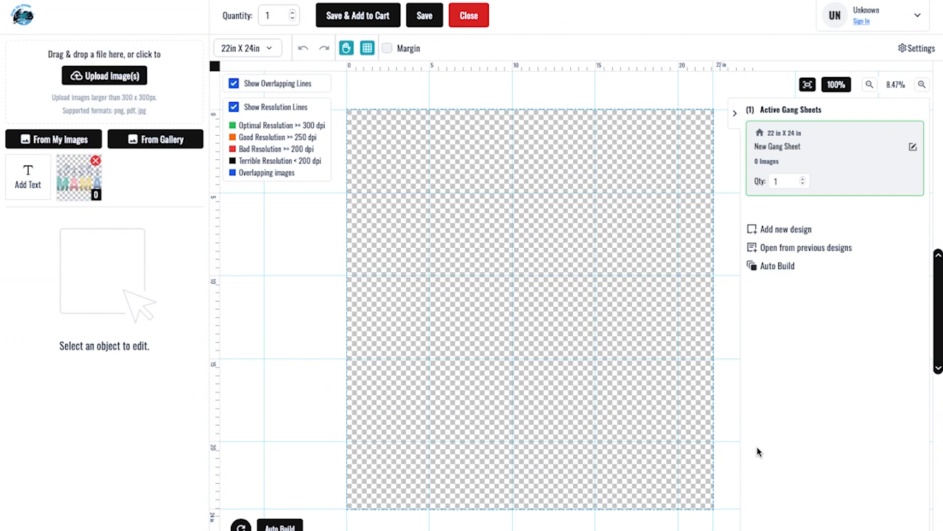
- Place the MAMA design on the sheet, set its width to 10, and duplicate it
{"action": "left_click", "coordinate": [78, 175]}
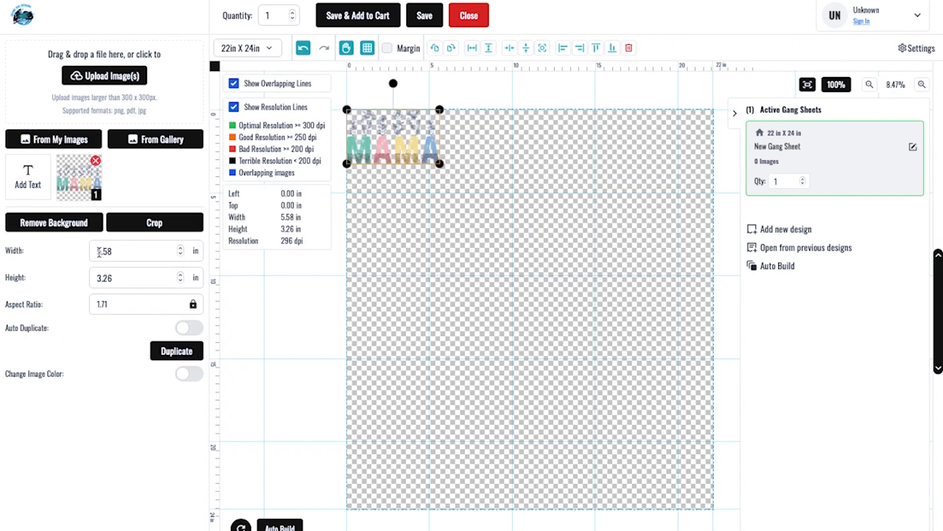
{"action": "type", "text": "10"}
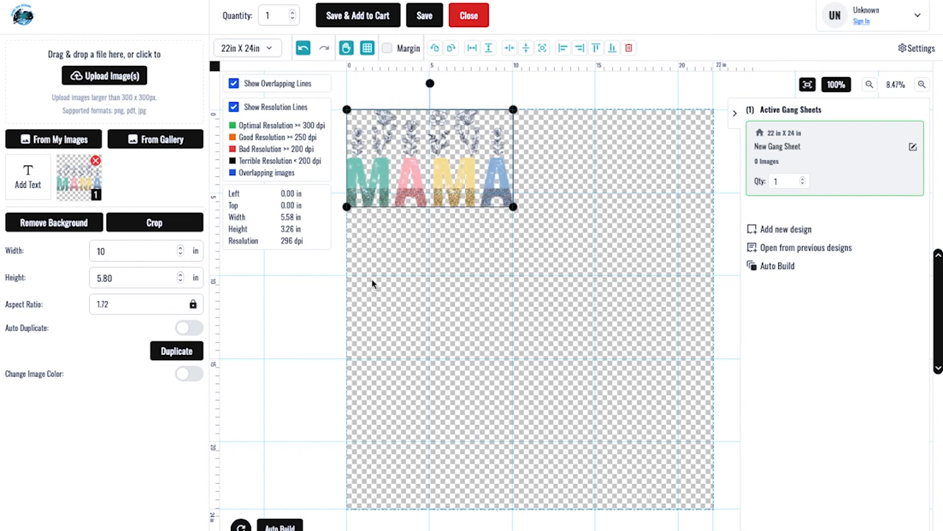
{"action": "mouse_move", "coordinate": [408, 182]}
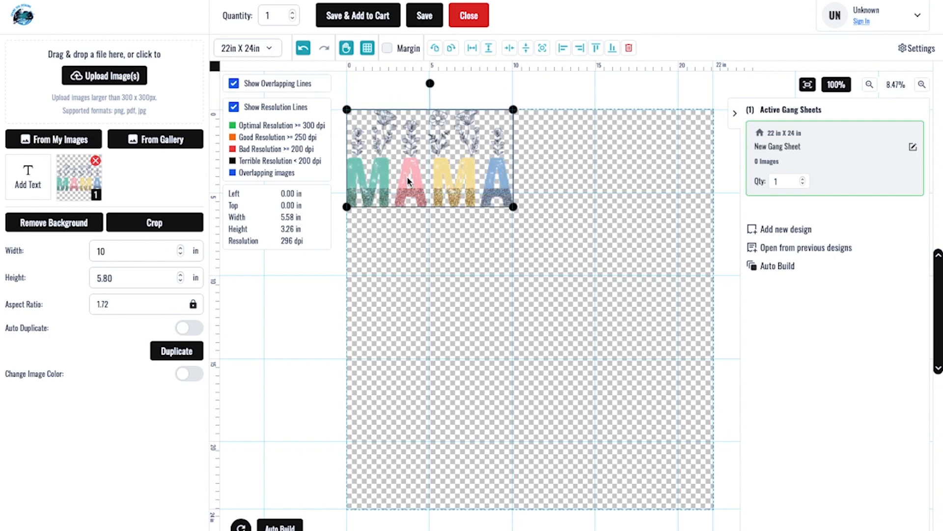
{"action": "left_click", "coordinate": [176, 351]}
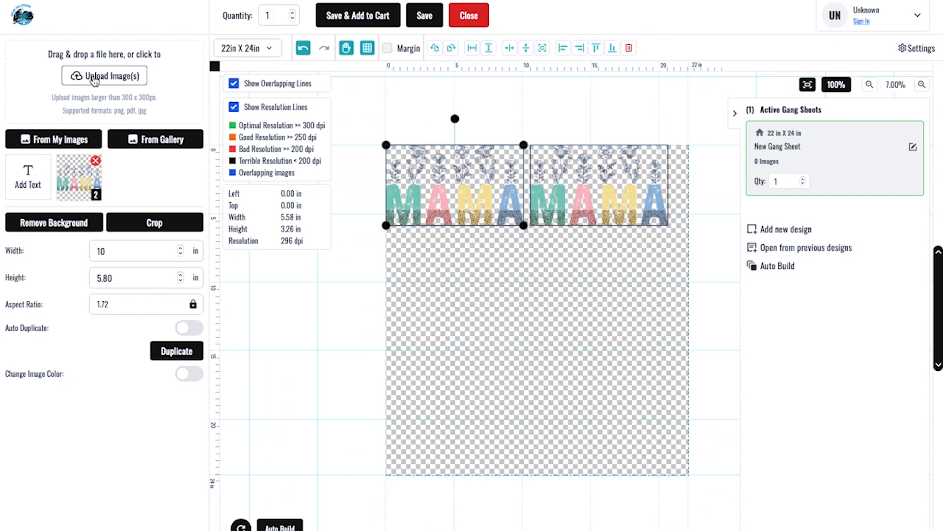
- Upload the image file '4 she is strong mom.png' to the builder
{"action": "left_click", "coordinate": [104, 75]}
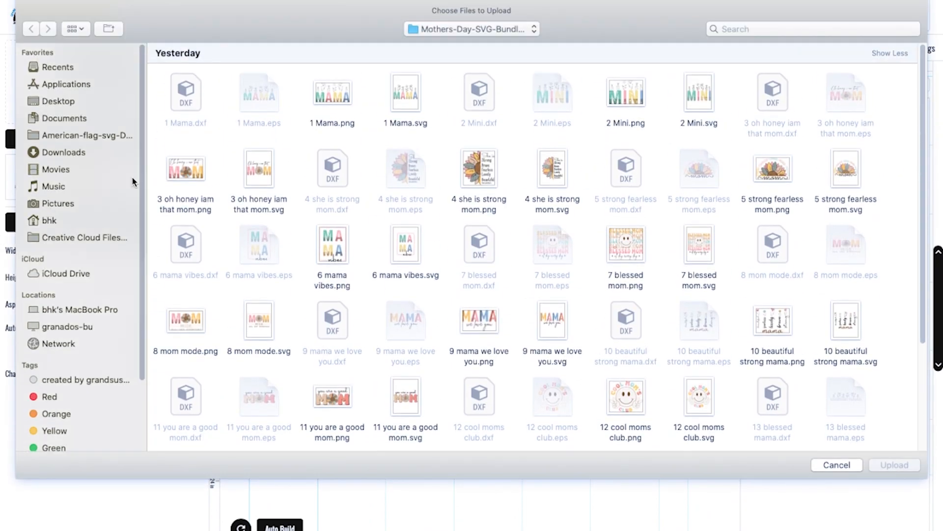
{"action": "left_click", "coordinate": [478, 169]}
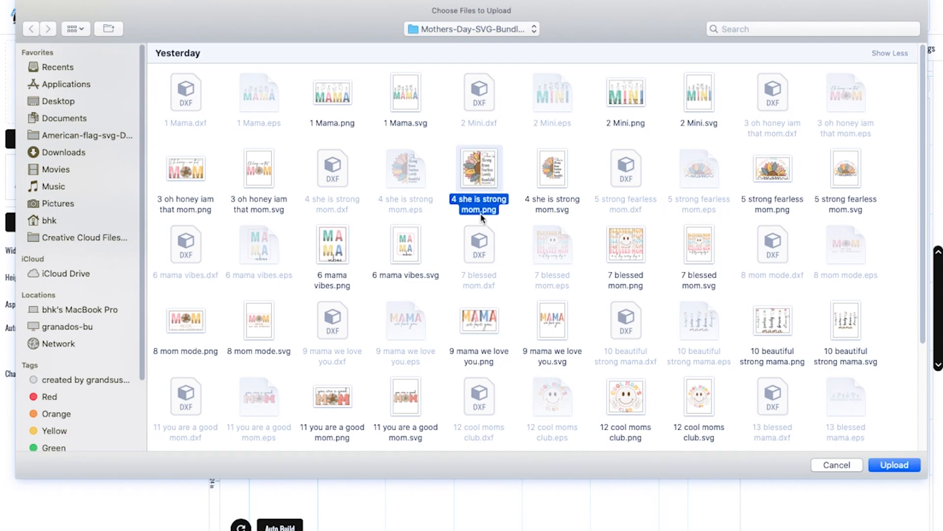
{"action": "left_click", "coordinate": [895, 464]}
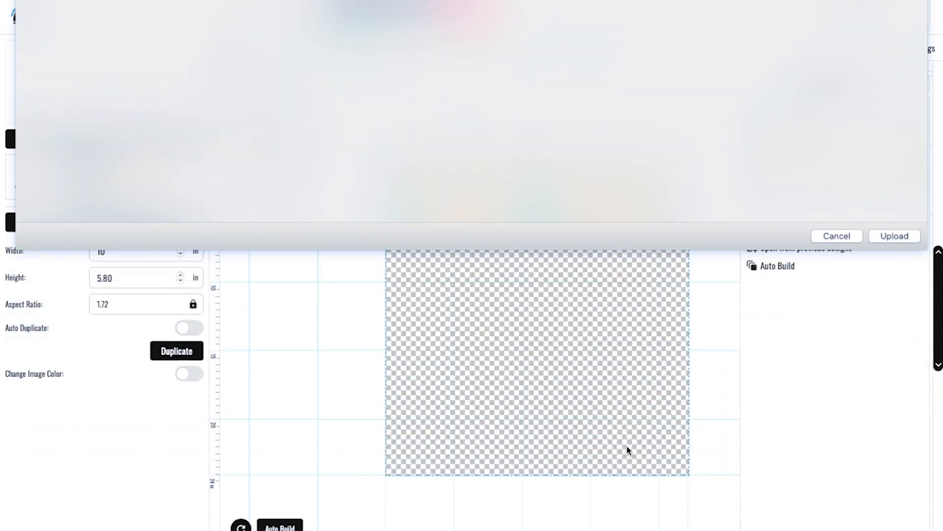
- Make two 10-inch-wide sunflower copies side by side below the MAMA row
{"action": "left_click", "coordinate": [895, 235]}
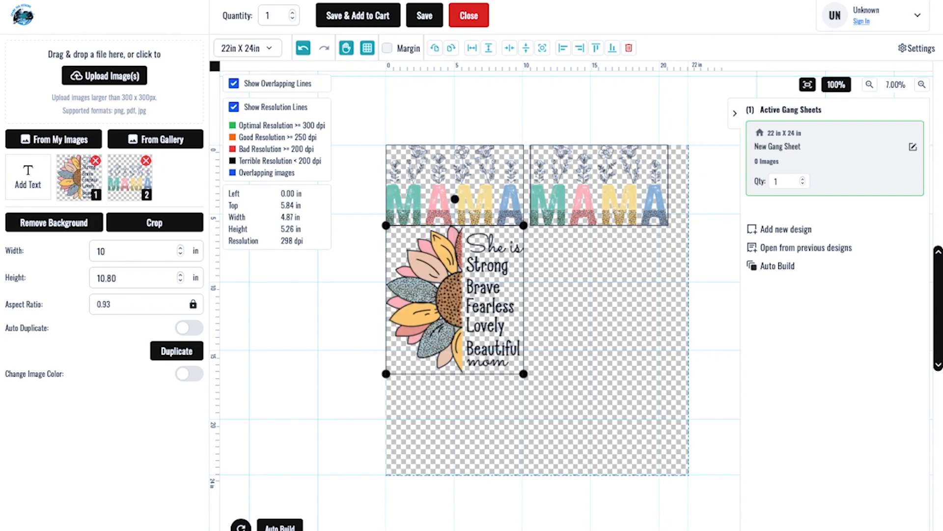
{"action": "mouse_move", "coordinate": [469, 306]}
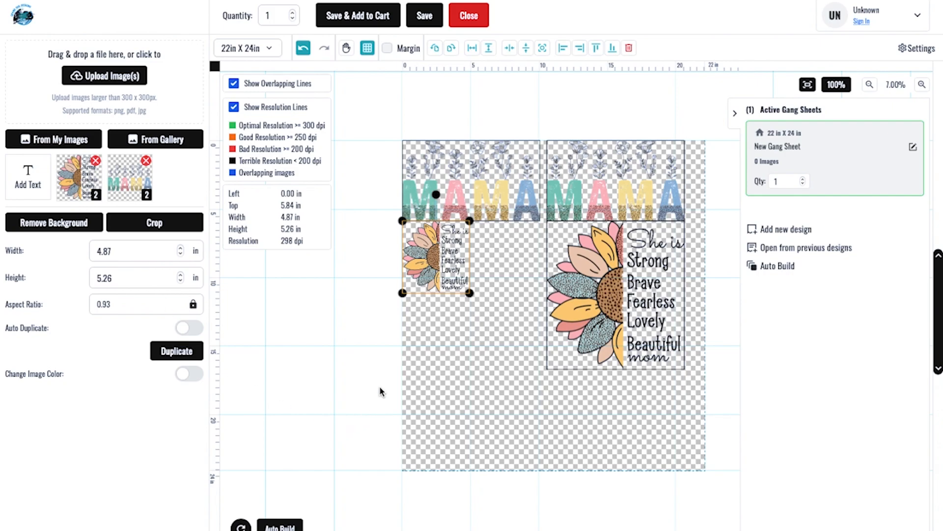
{"action": "left_click", "coordinate": [105, 251]}
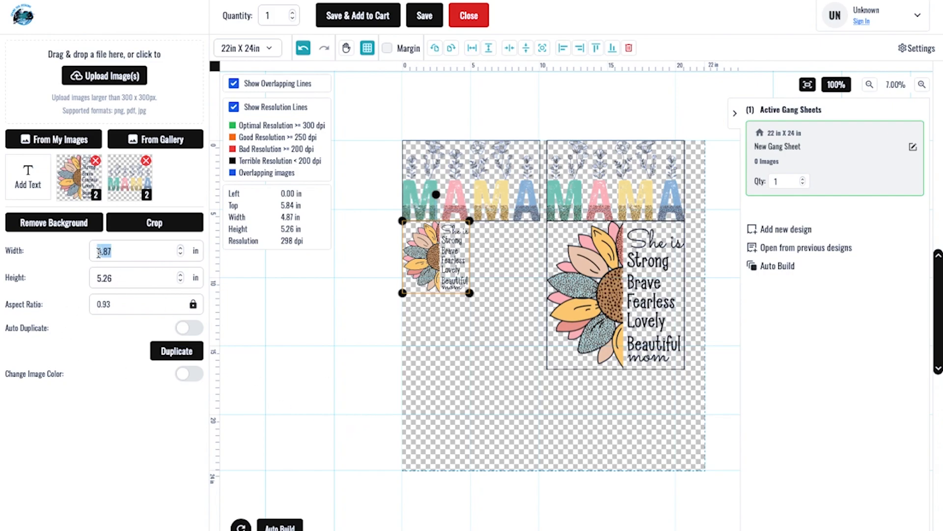
{"action": "type", "text": "10.00"}
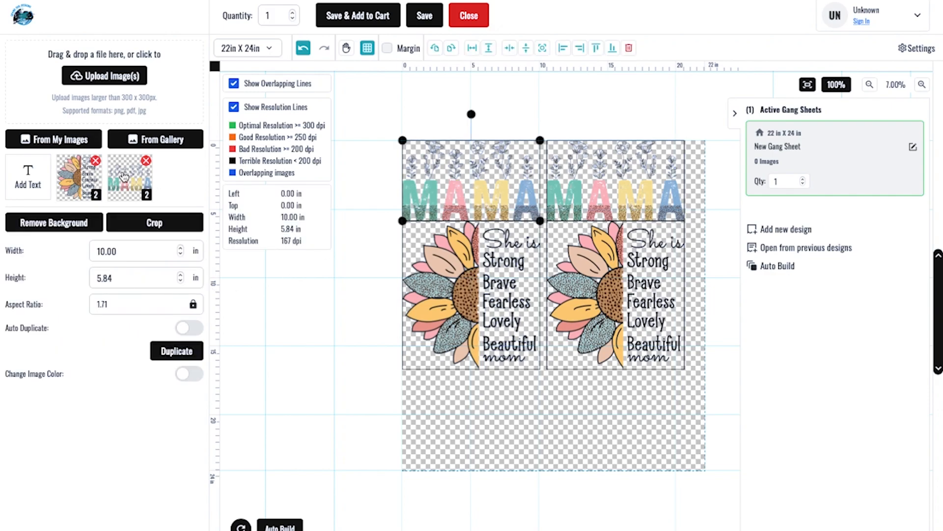
- Add a small 5.58-inch MAMA design and duplicate it into two rows of three
{"action": "left_click", "coordinate": [129, 177]}
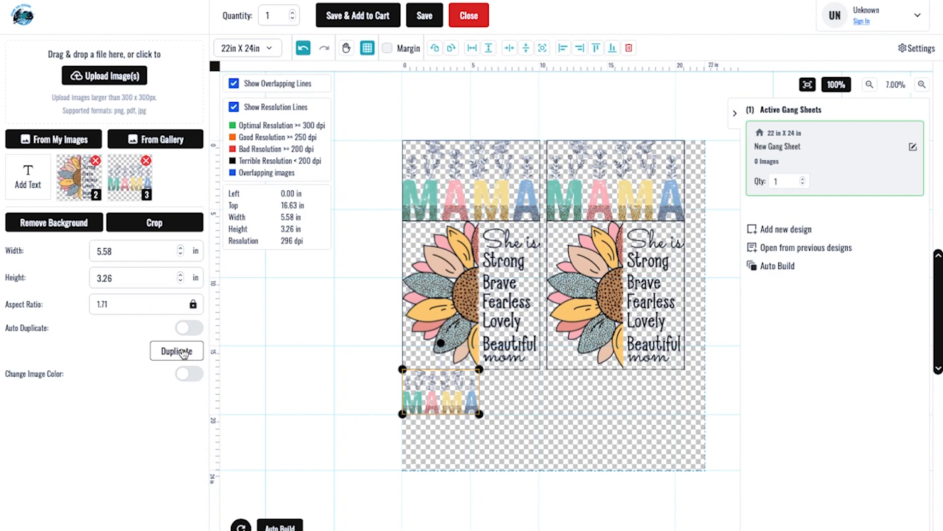
{"action": "left_click", "coordinate": [177, 351]}
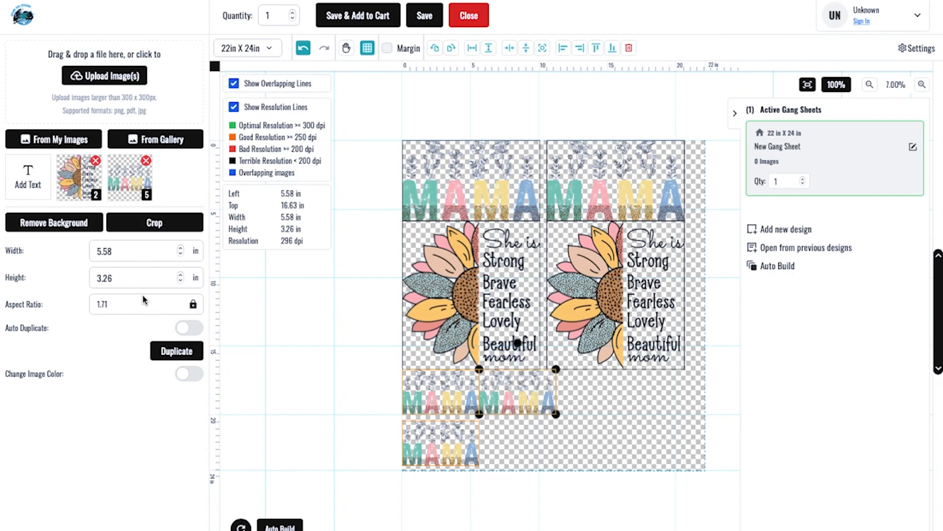
{"action": "left_click", "coordinate": [176, 351]}
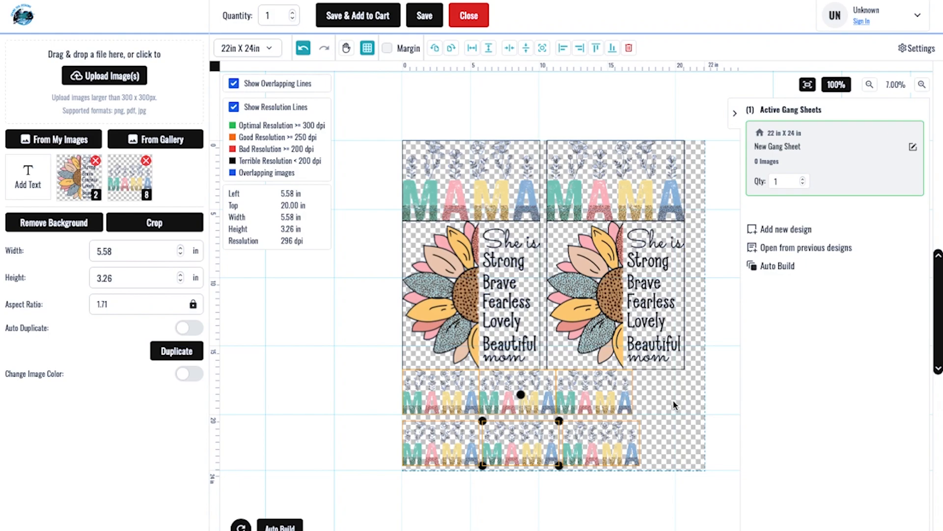
{"action": "mouse_move", "coordinate": [681, 405]}
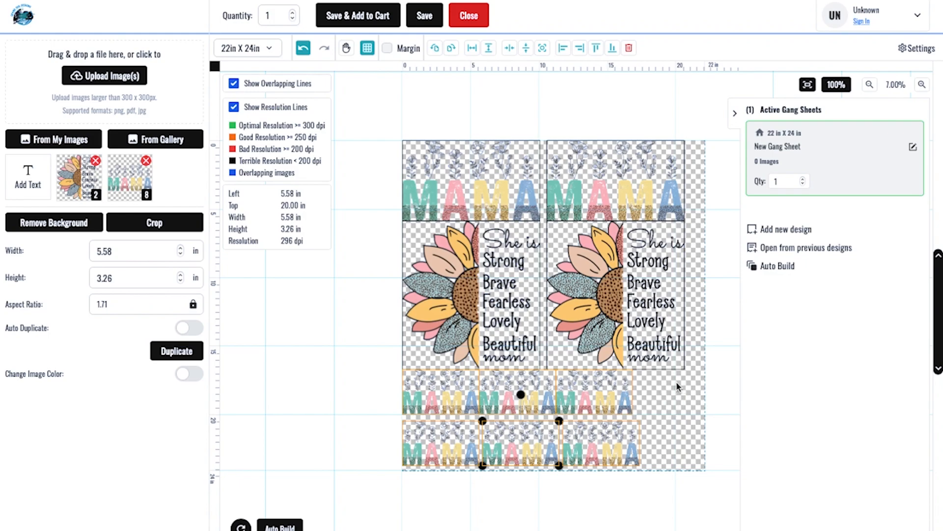
{"action": "mouse_move", "coordinate": [672, 440]}
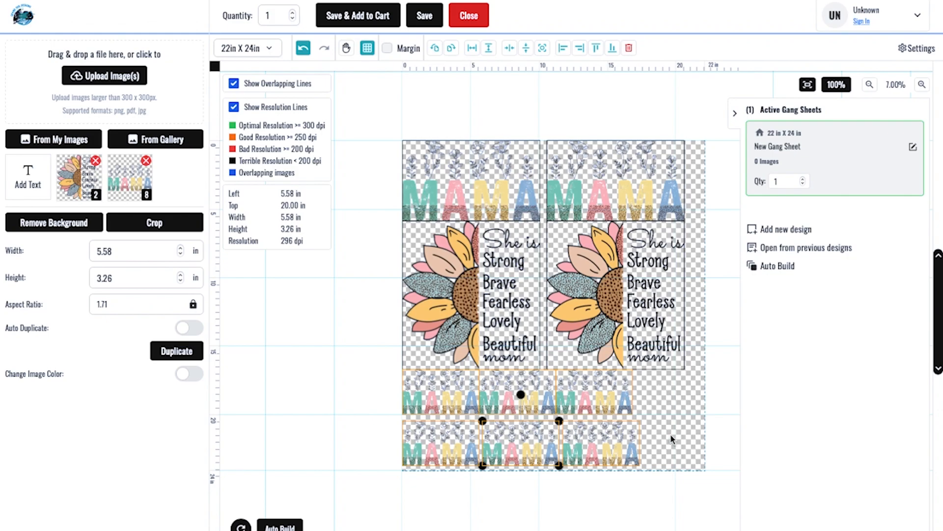
{"action": "mouse_move", "coordinate": [667, 430]}
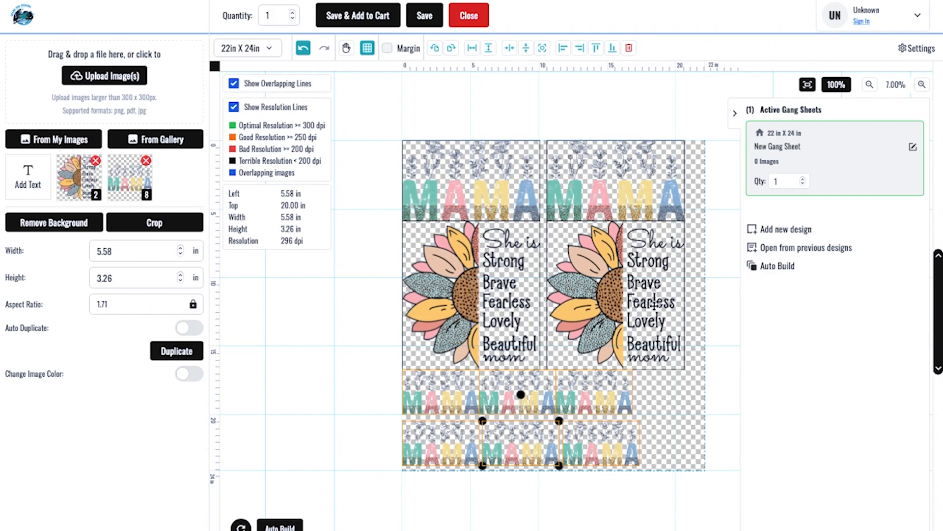
{"action": "mouse_move", "coordinate": [496, 142]}
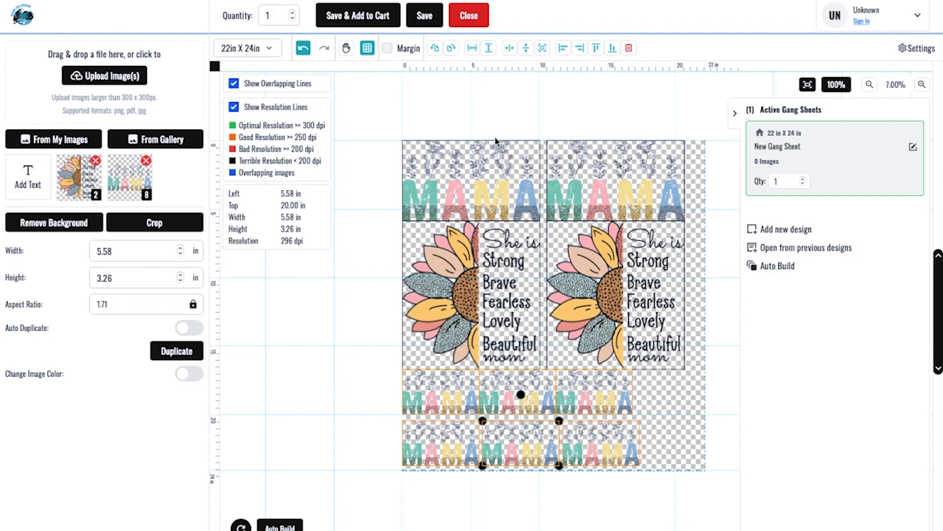
{"action": "mouse_move", "coordinate": [354, 24]}
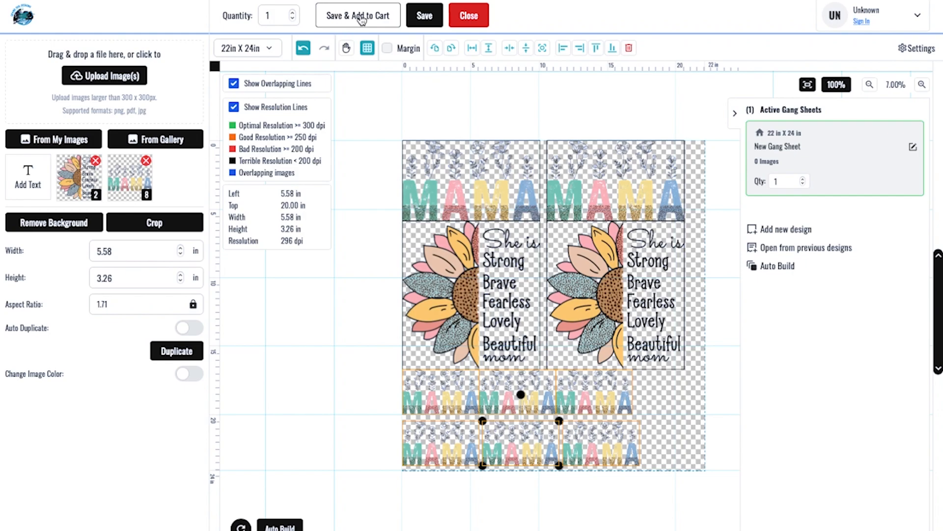
- Save the sheet, tick Print Anyway and the artwork rights agreement, then choose Add to Cart & Exit
{"action": "left_click", "coordinate": [358, 15]}
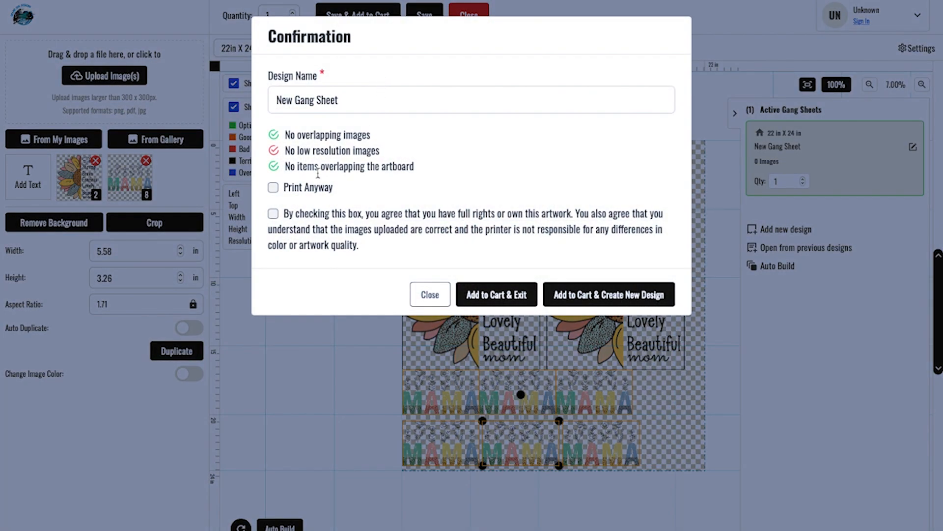
{"action": "left_click", "coordinate": [273, 187]}
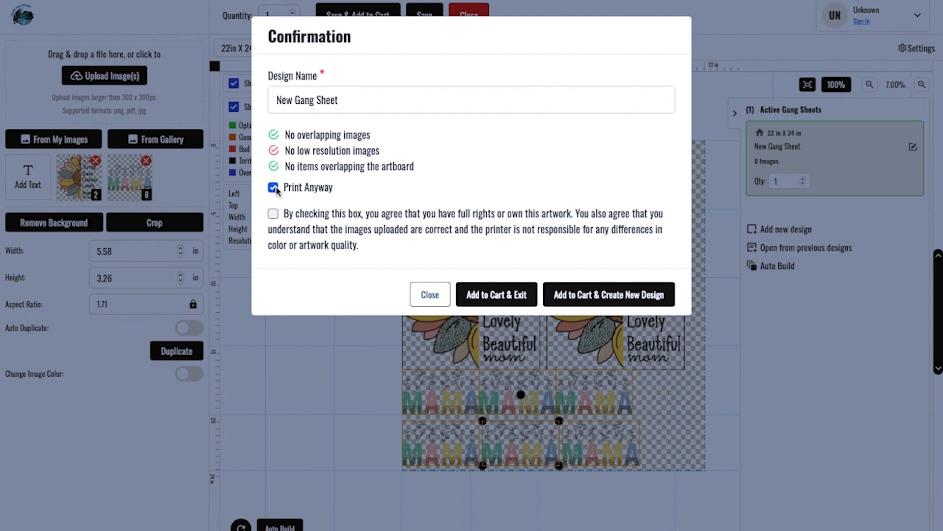
{"action": "left_click", "coordinate": [273, 214]}
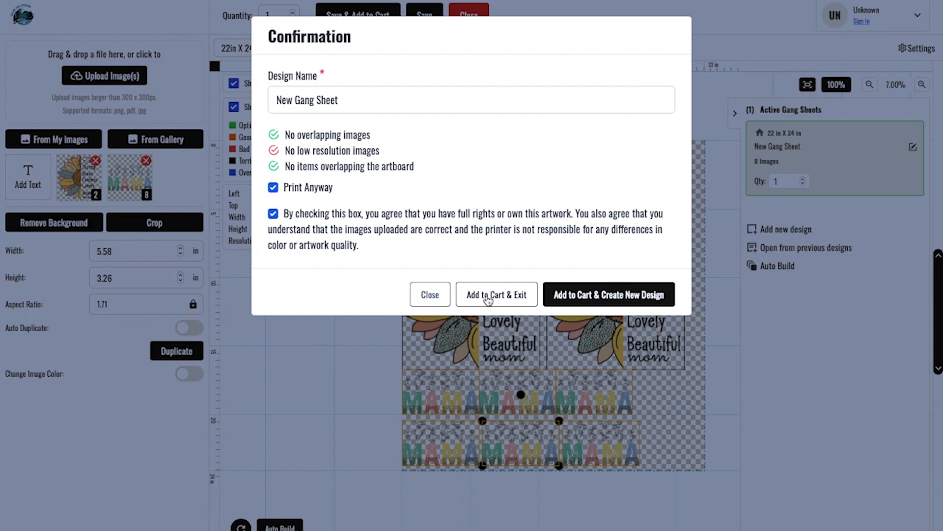
{"action": "left_click", "coordinate": [496, 295]}
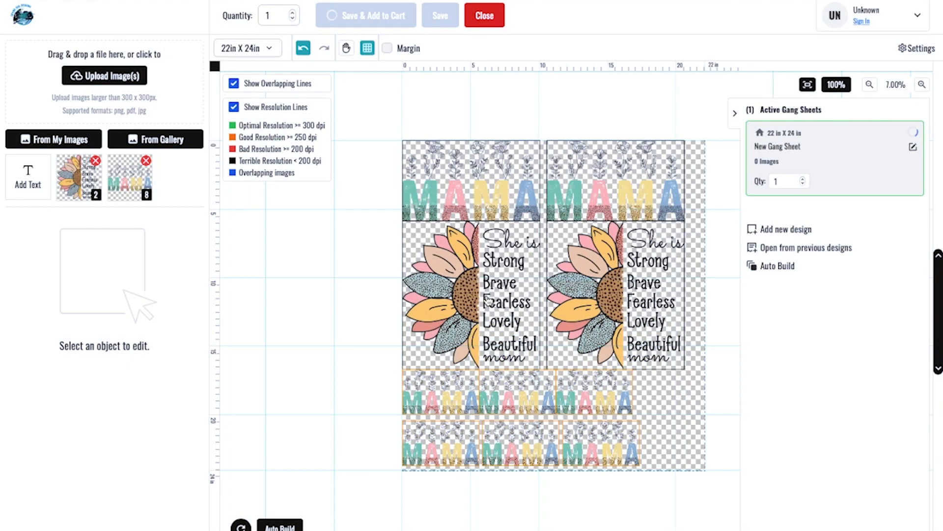
- Tick 'I Agree with the Terms & Conditions' for the $15.75 gang sheet in the cart
{"action": "left_click", "coordinate": [484, 15]}
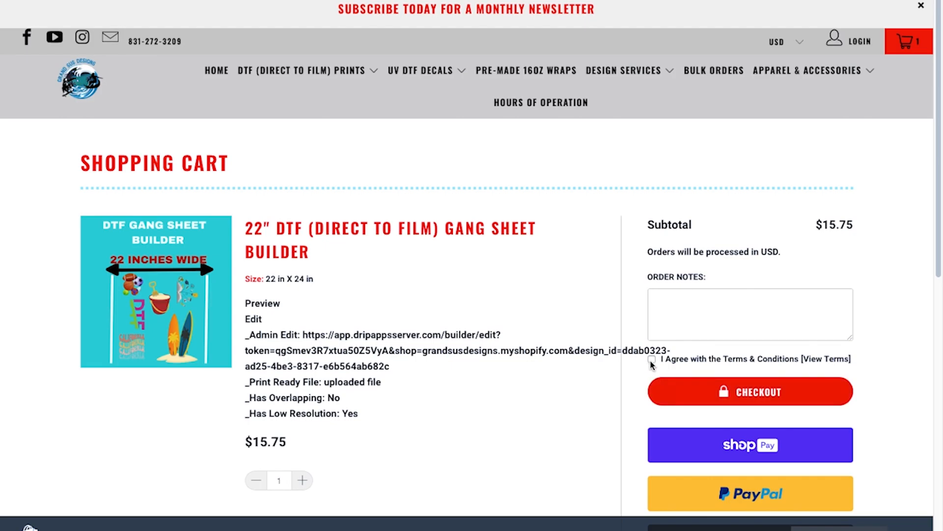
{"action": "left_click", "coordinate": [651, 360]}
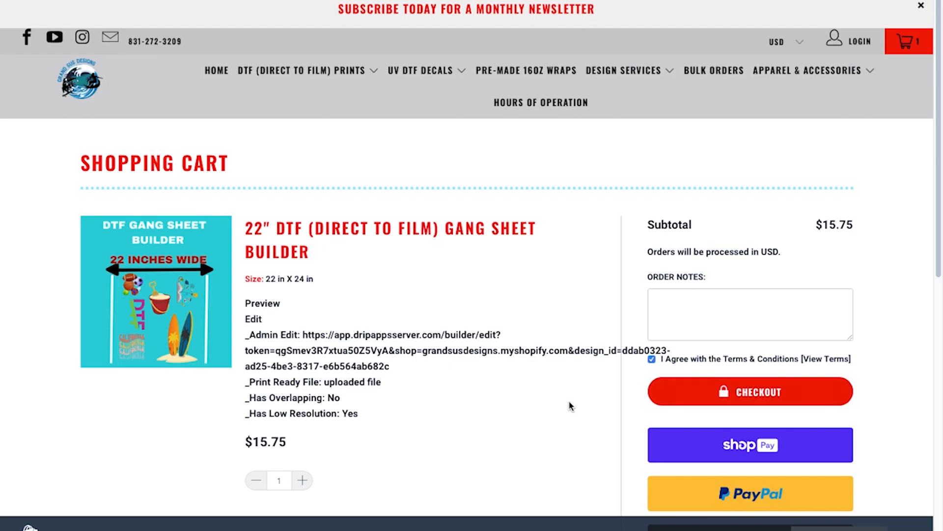